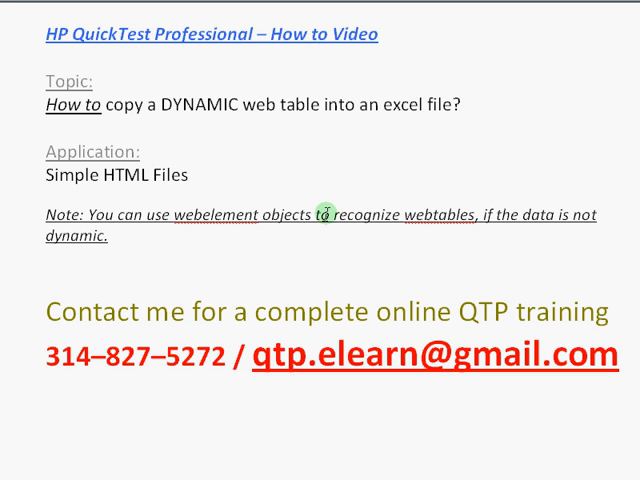
# Switch to the Internet Explorer window showing Hello3.html with My table 1 and My table 2.
pyautogui.click(102, 313)
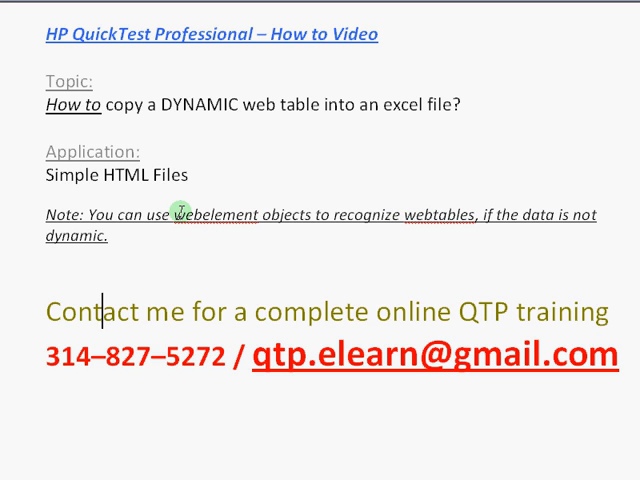
pyautogui.moveTo(270, 212)
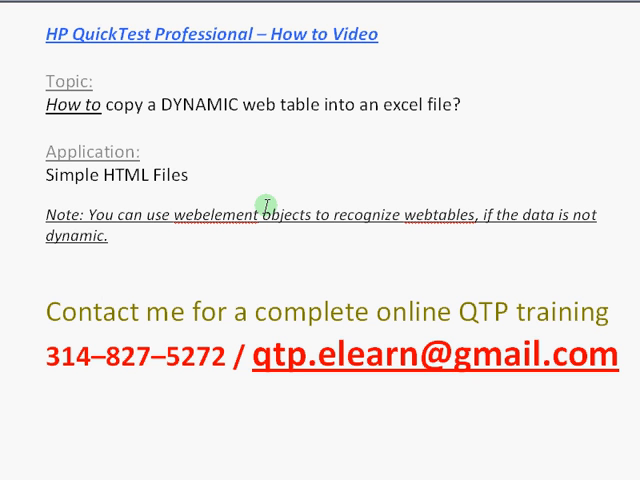
pyautogui.click(103, 313)
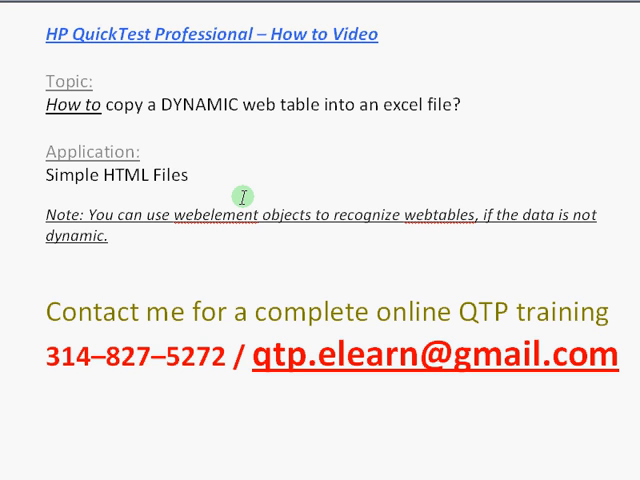
pyautogui.click(101, 312)
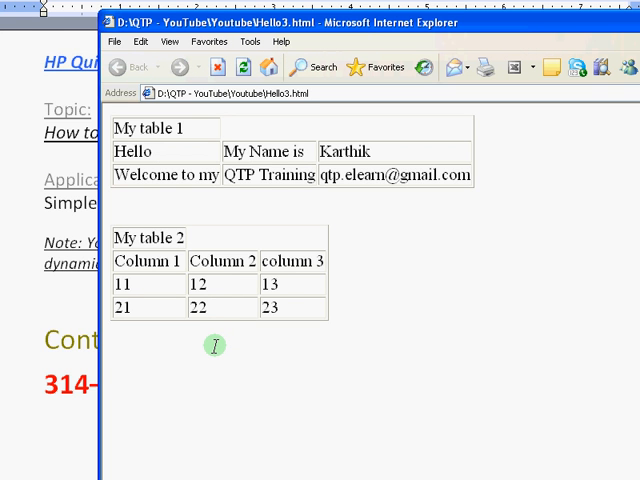
pyautogui.moveTo(210, 339)
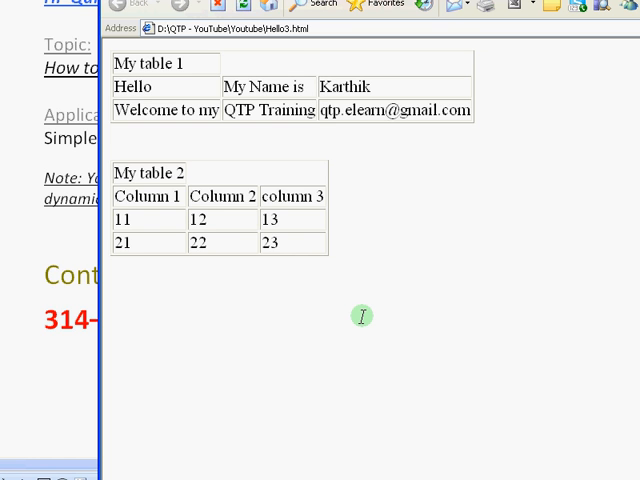
pyautogui.moveTo(362, 310)
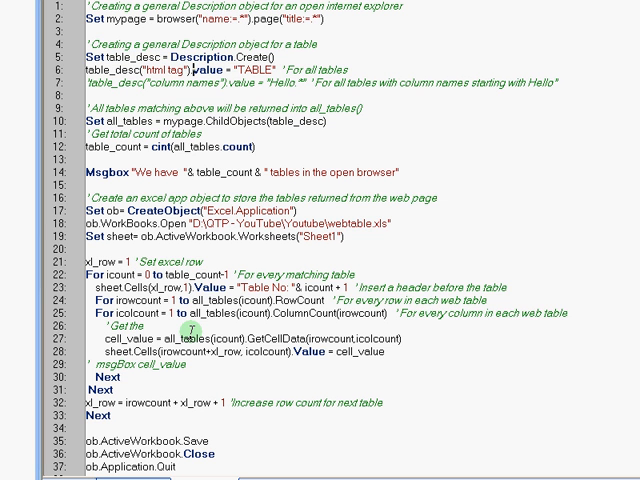
pyautogui.doubleClick(261, 73)
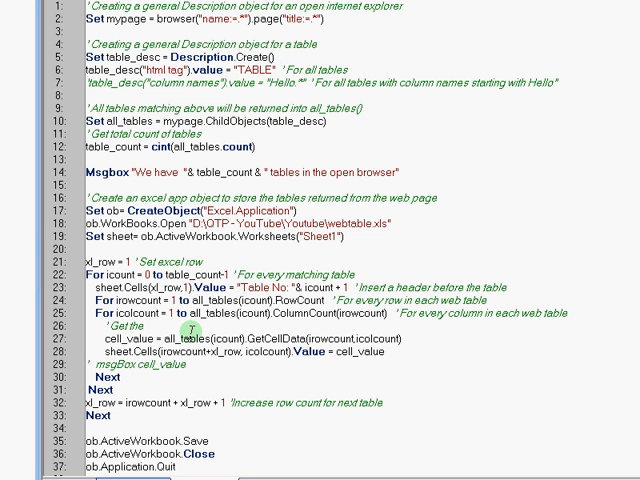
pyautogui.doubleClick(168, 81)
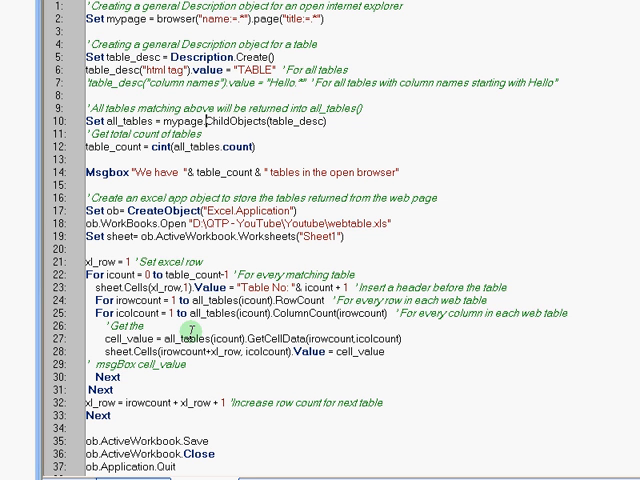
pyautogui.doubleClick(173, 117)
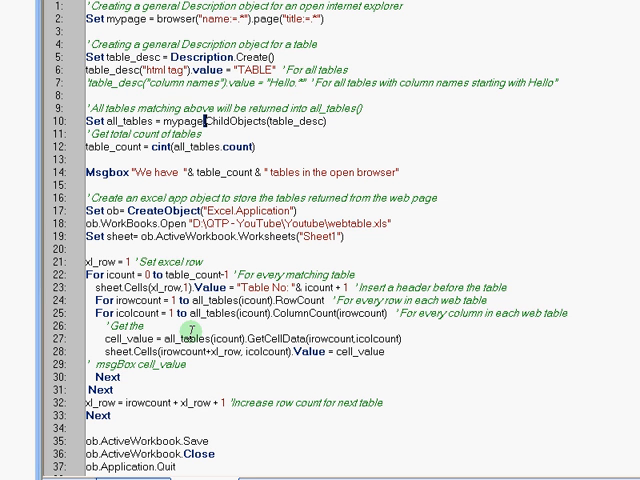
pyautogui.doubleClick(236, 121)
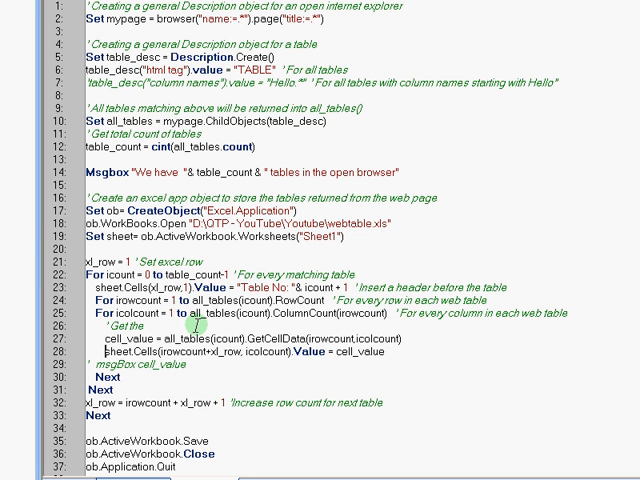
# Open My Computer to browse the local drives.
pyautogui.doubleClick(136, 350)
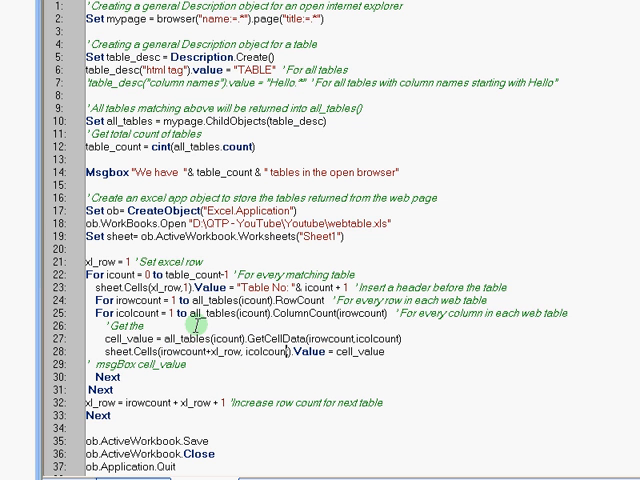
pyautogui.doubleClick(221, 351)
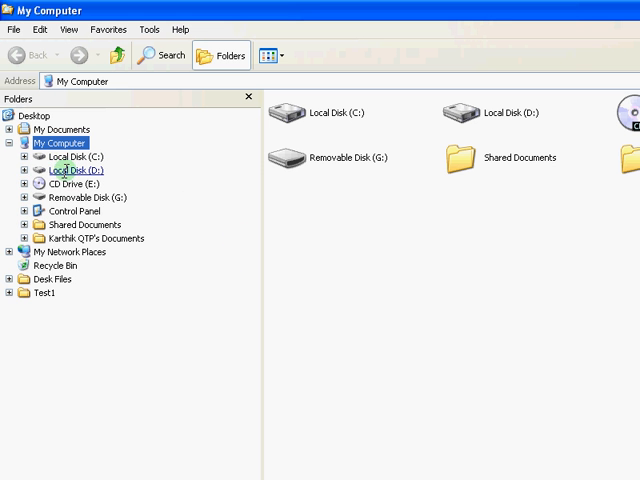
# Expand drive D and open the Youtube folder to reach Hello3.html.
pyautogui.click(24, 169)
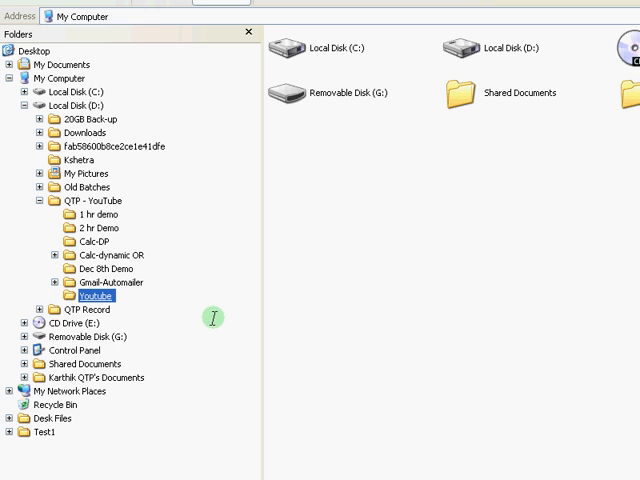
pyautogui.doubleClick(94, 295)
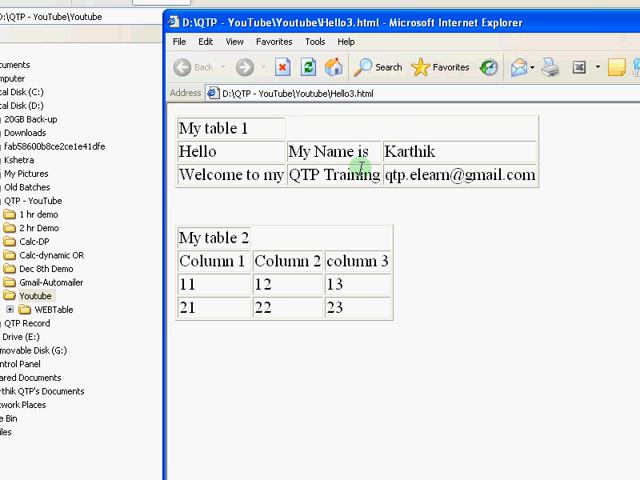
pyautogui.moveTo(410, 157)
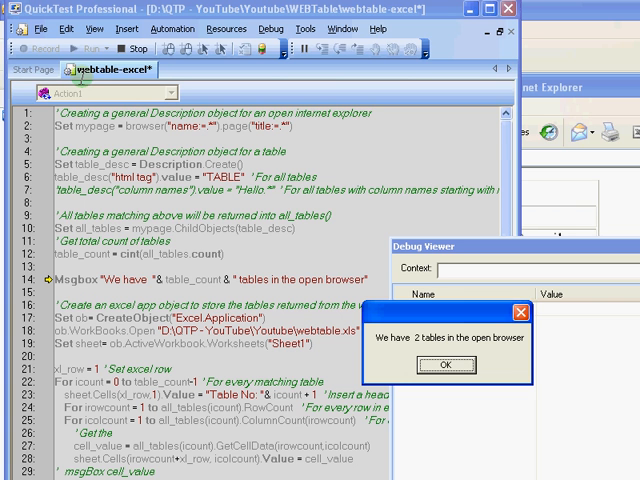
# Dismiss the 'We have 2 tables in the open browser' message and return to Expert View.
pyautogui.click(446, 365)
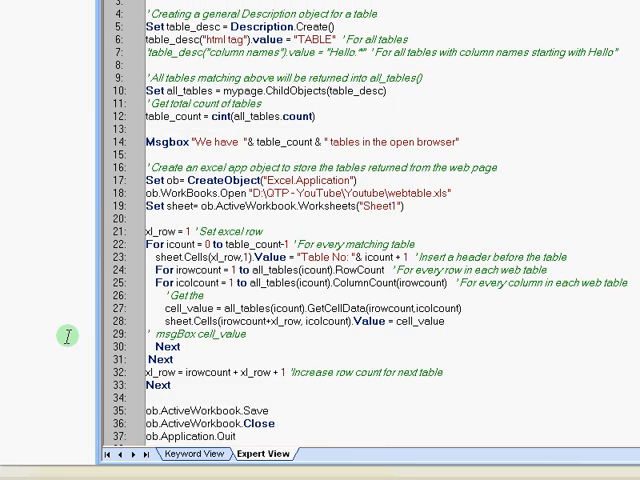
pyautogui.click(208, 457)
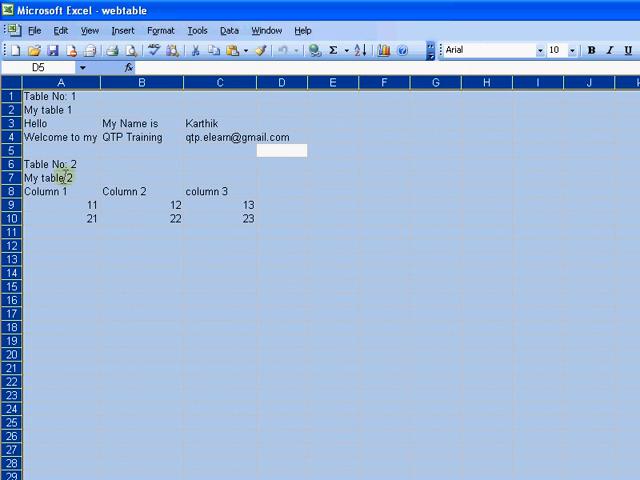
# Review webtable.xls by selecting the My table 1 title and Hello cells.
pyautogui.click(55, 96)
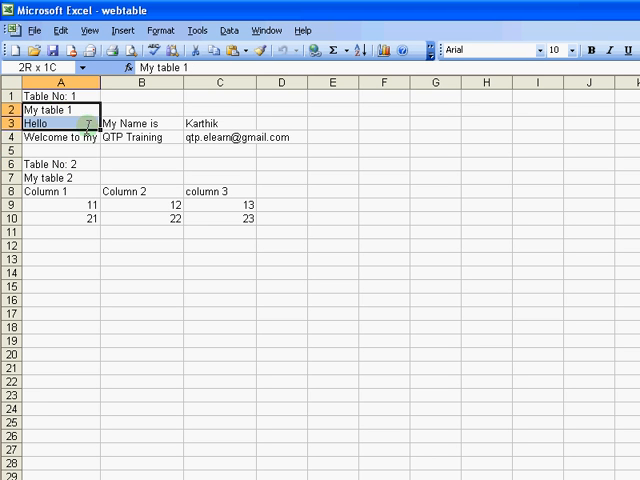
pyautogui.moveTo(60, 110); pyautogui.dragTo(240, 137)
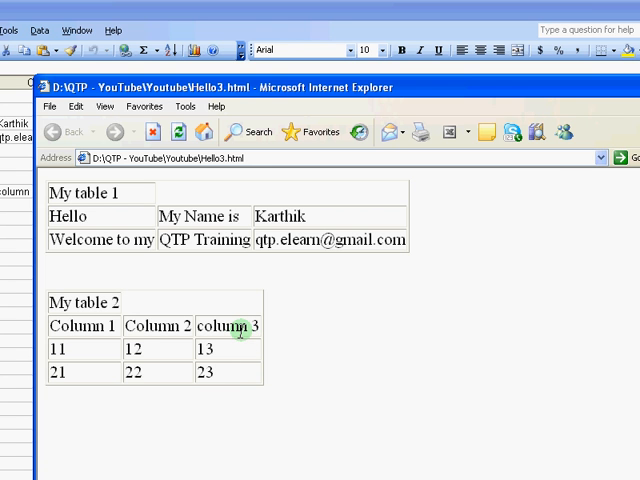
# Switch to another open window from the Hello3.html page.
pyautogui.click(543, 12)
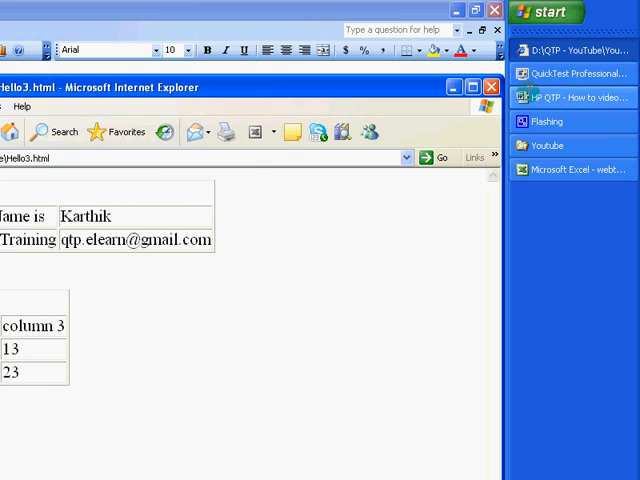